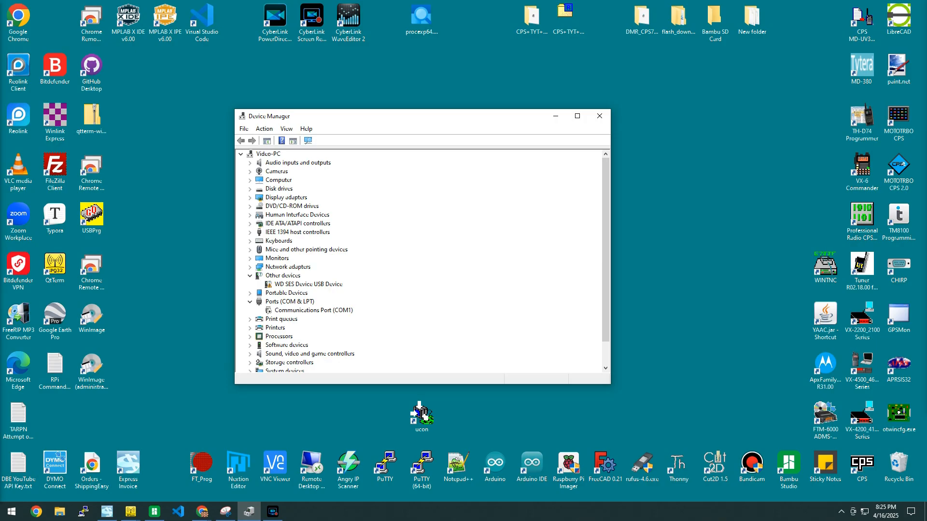
Rescan for hardware changes and confirm USB Serial Port (COM7) appears under Ports (COM & LPT).
click(241, 153)
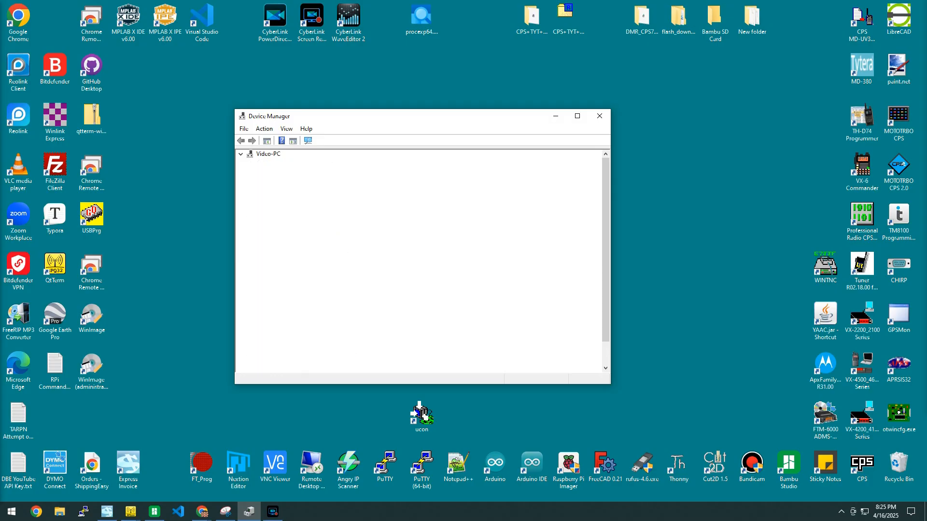
click(240, 153)
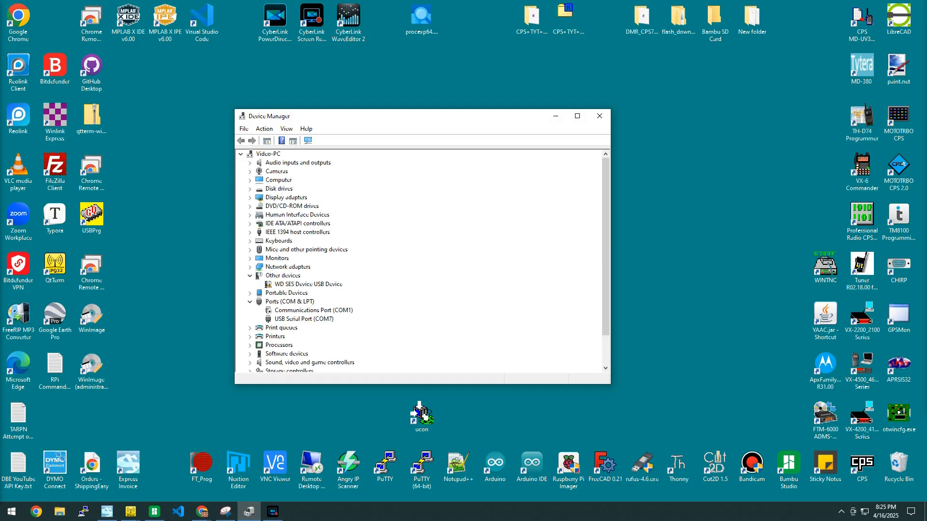
click(303, 319)
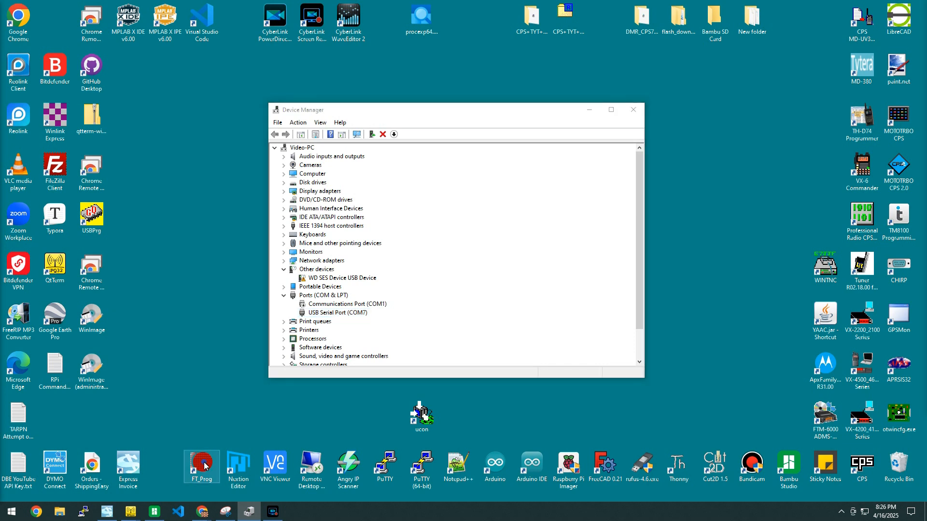
mouse_move(202, 464)
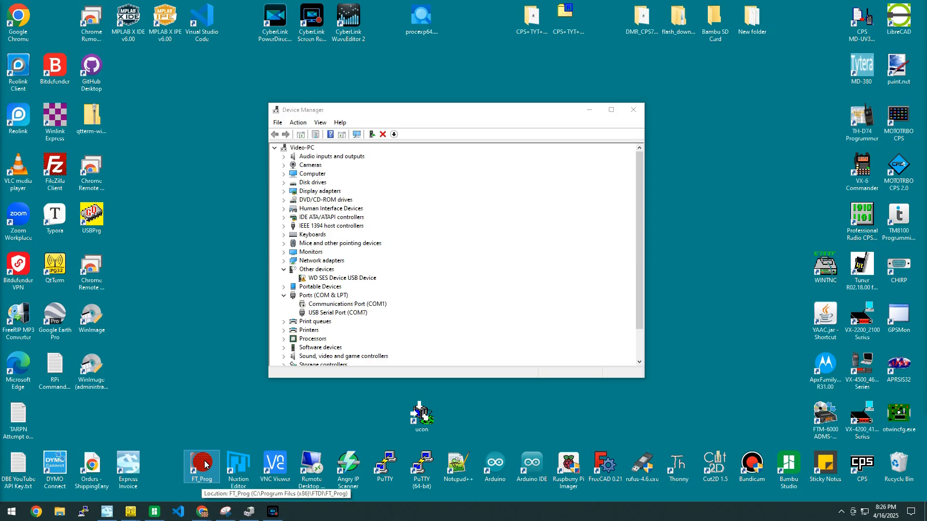
mouse_move(547, 228)
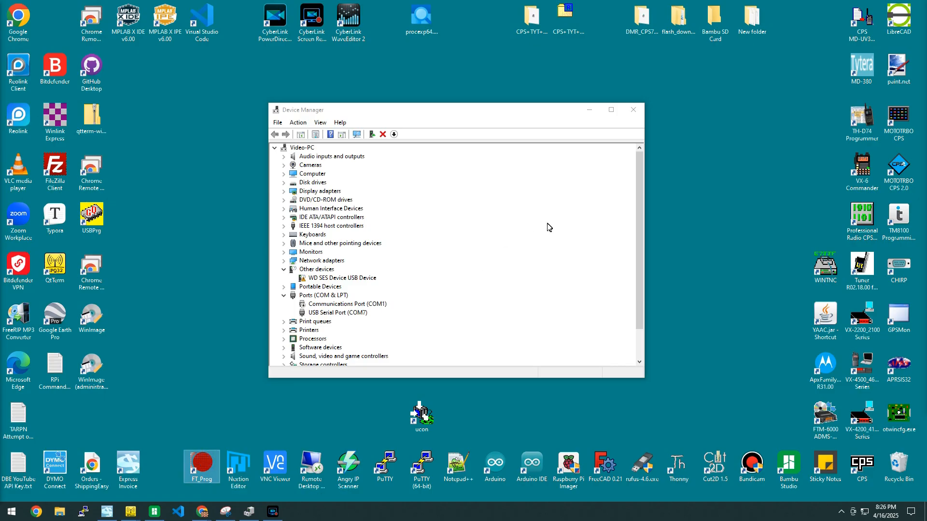
mouse_move(542, 248)
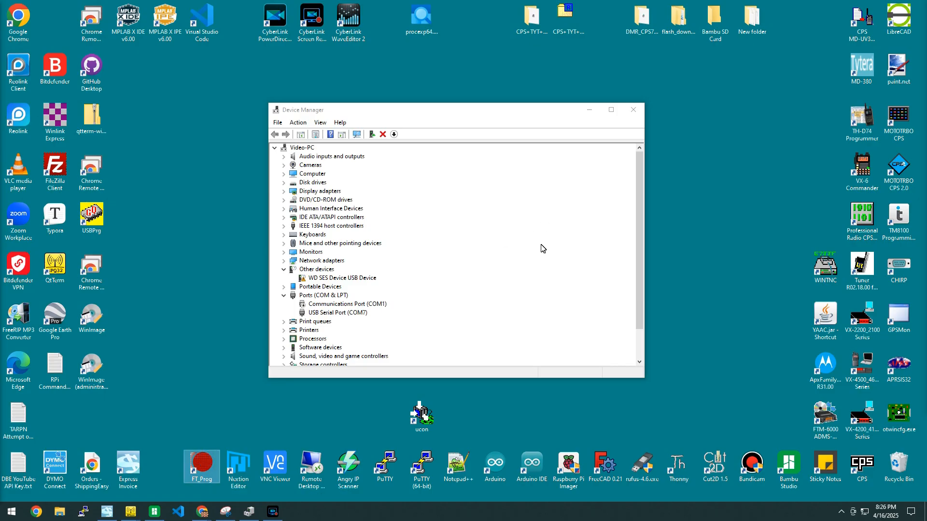
mouse_move(517, 291)
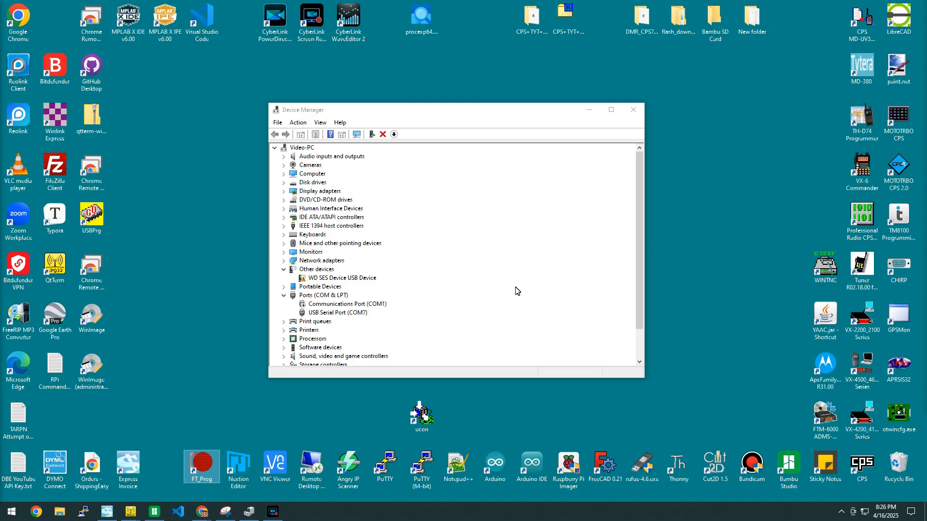
mouse_move(506, 299)
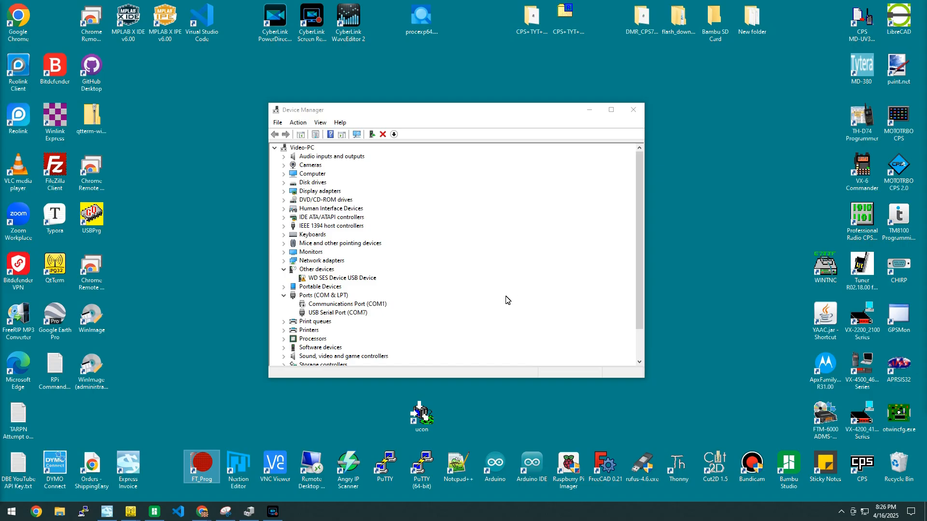
Launch FT_Prog and scan and parse to detect the FT232R USB UART and read its EEPROM.
double_click(202, 464)
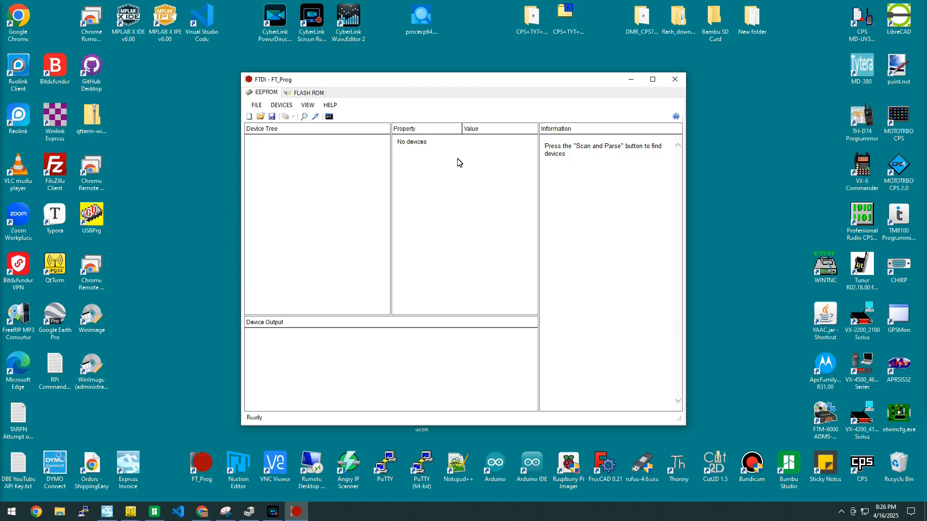
mouse_move(304, 116)
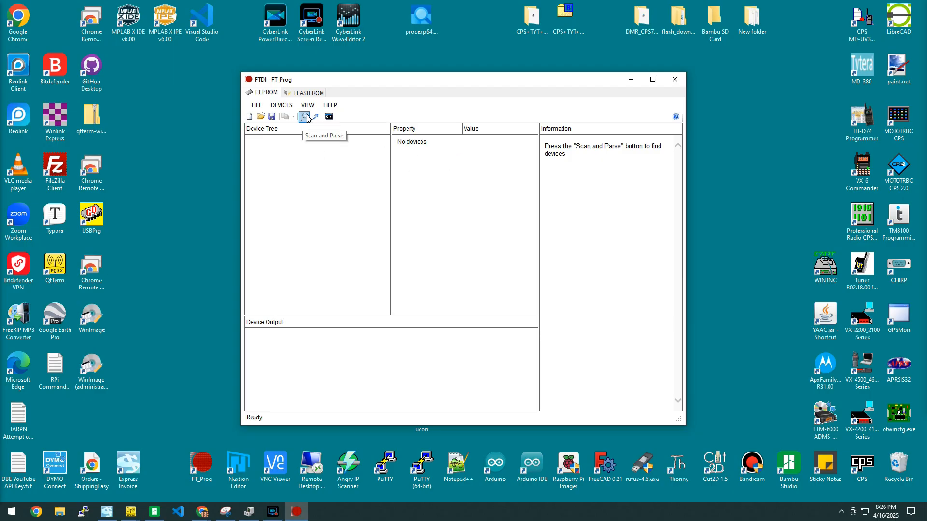
click(304, 117)
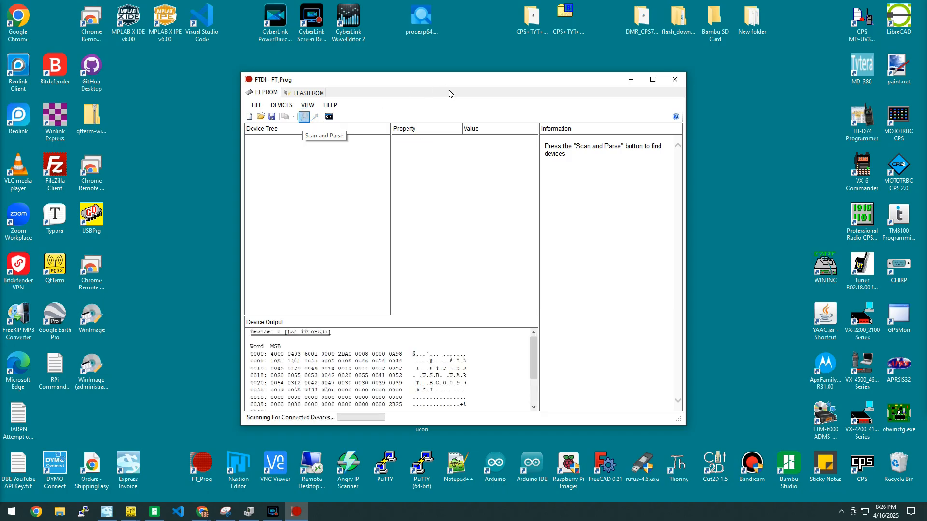
click(304, 116)
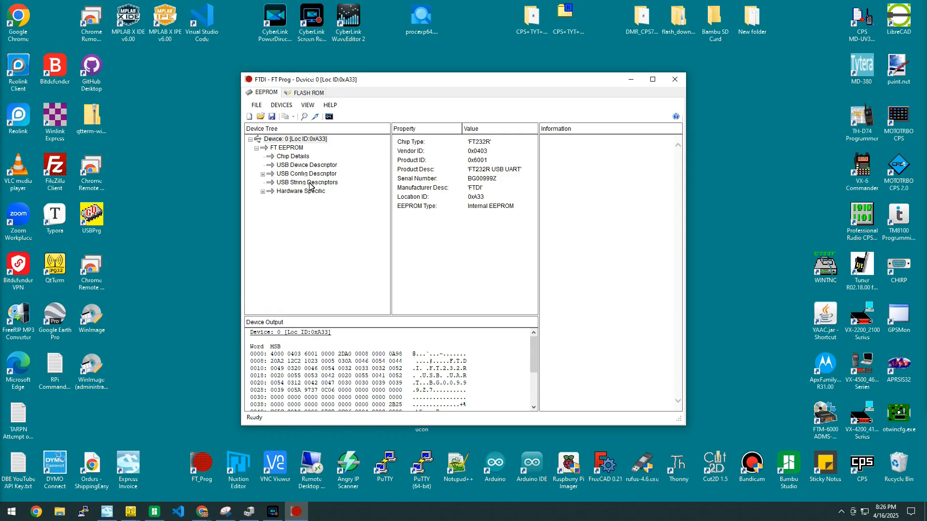
mouse_move(302, 199)
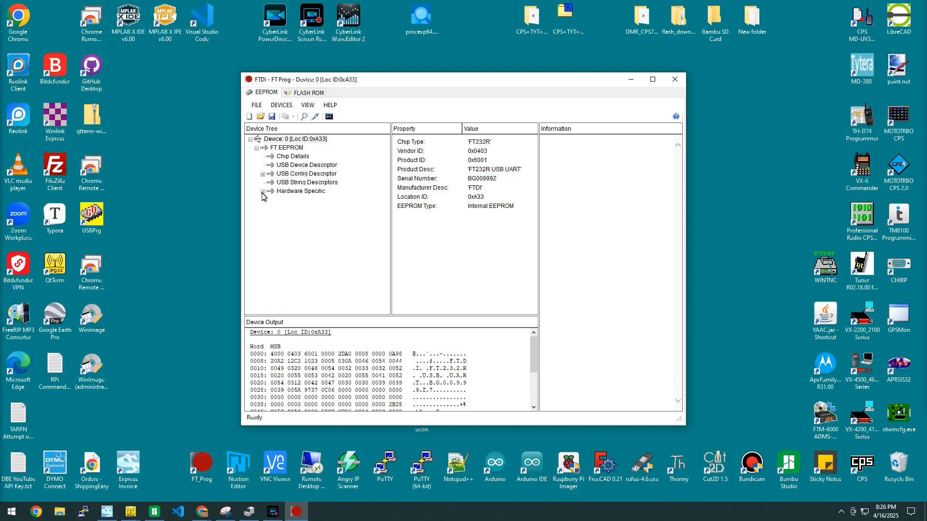
Under Hardware Specific > Invert RS232 Signals, enable Invert TXD and Invert RXD.
click(265, 195)
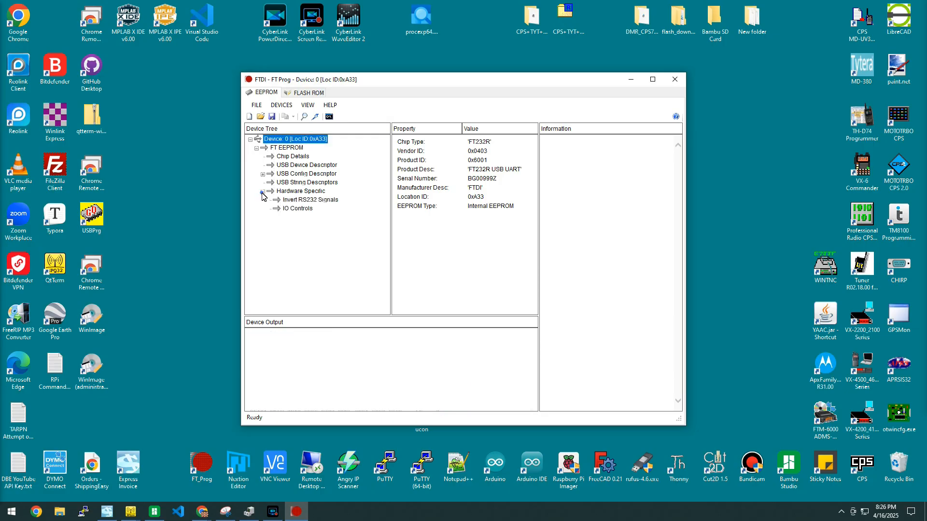
click(300, 191)
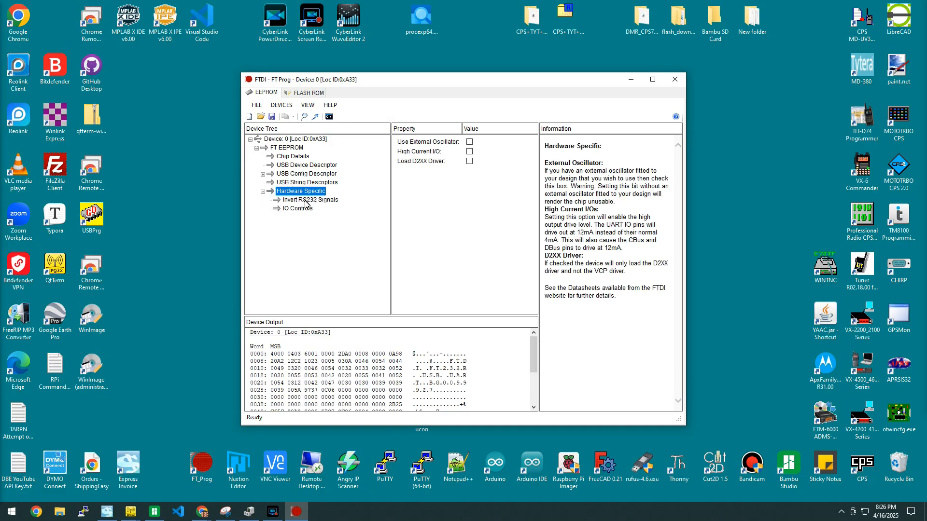
click(307, 199)
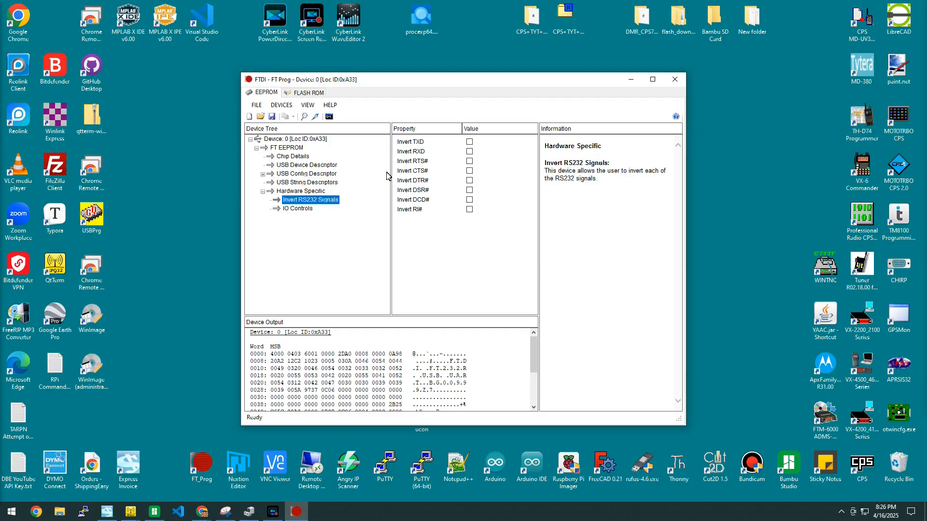
mouse_move(444, 149)
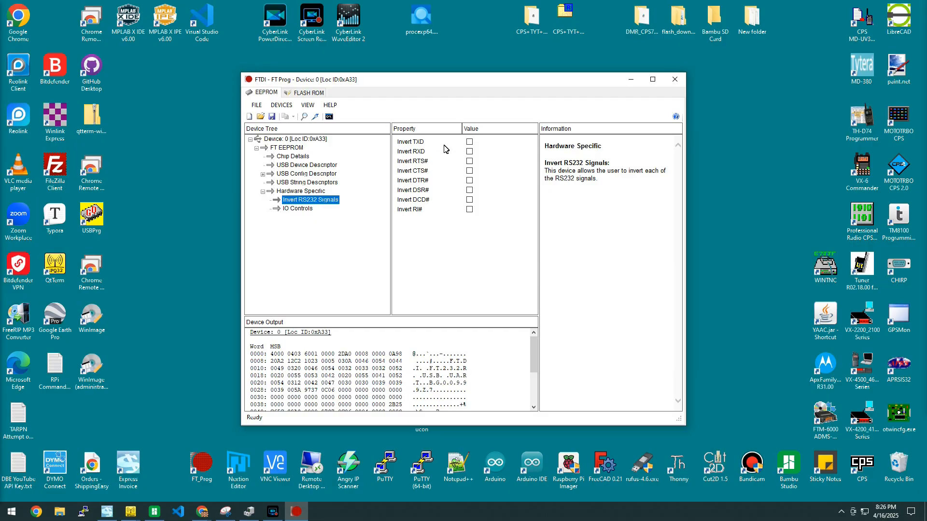
click(469, 140)
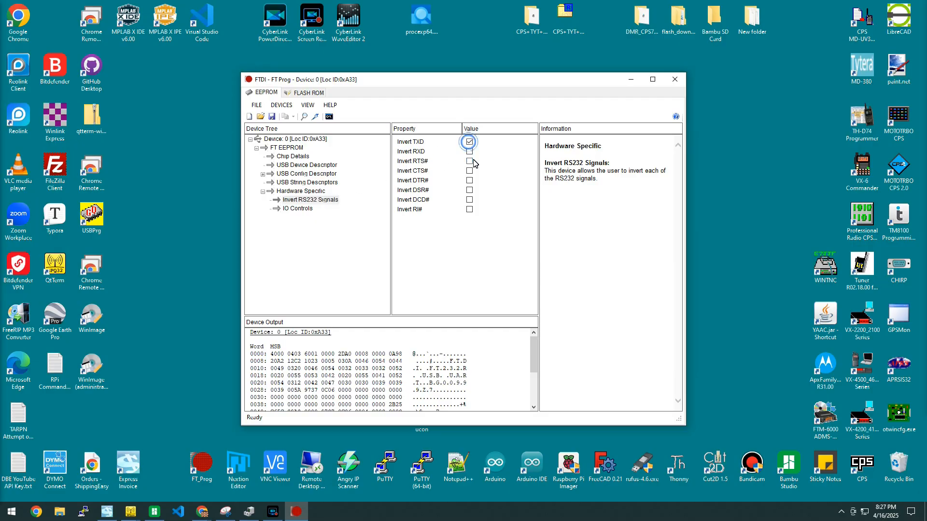
click(469, 152)
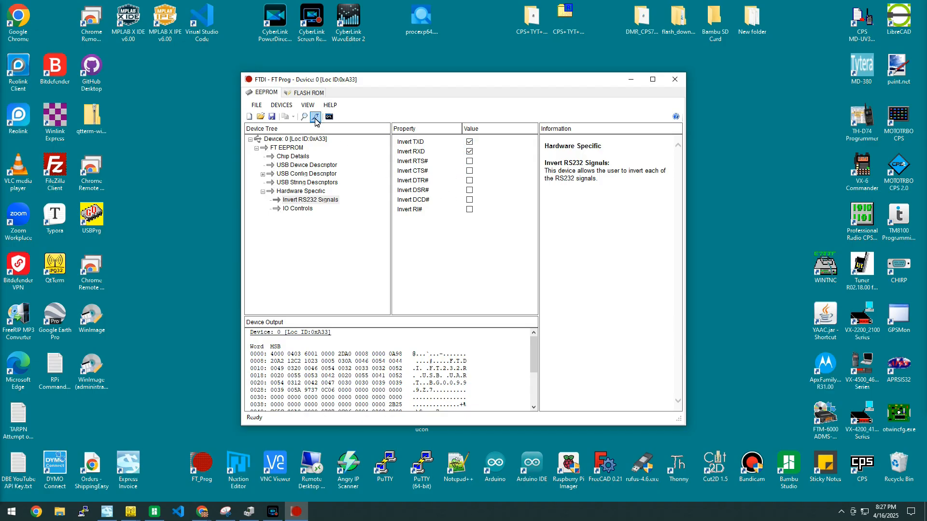
Program the FT232R EEPROM with the inverted TXD/RXD settings and close the Program Devices window.
click(315, 117)
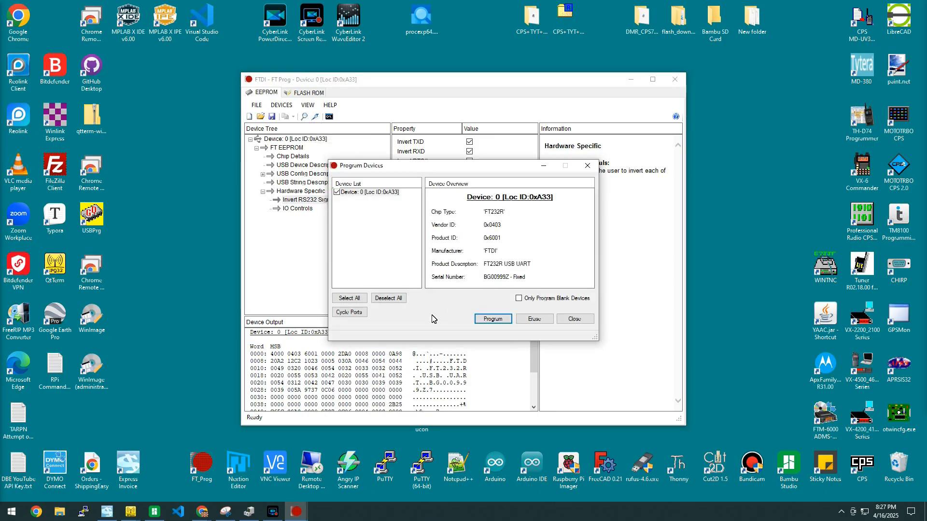
click(493, 318)
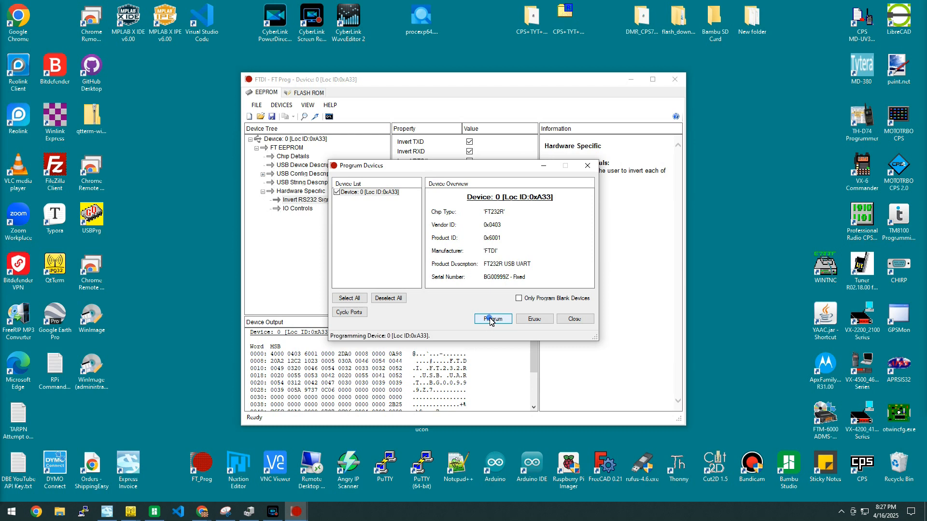
click(492, 319)
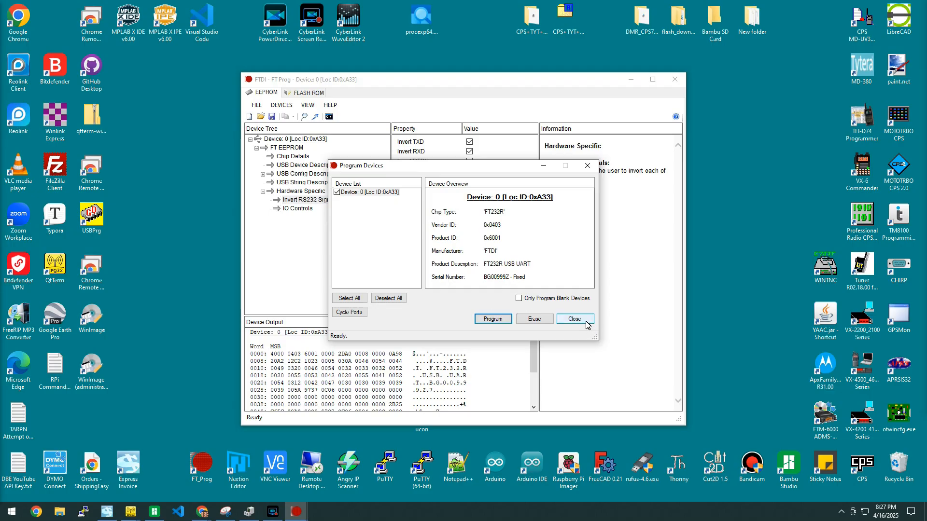
click(572, 318)
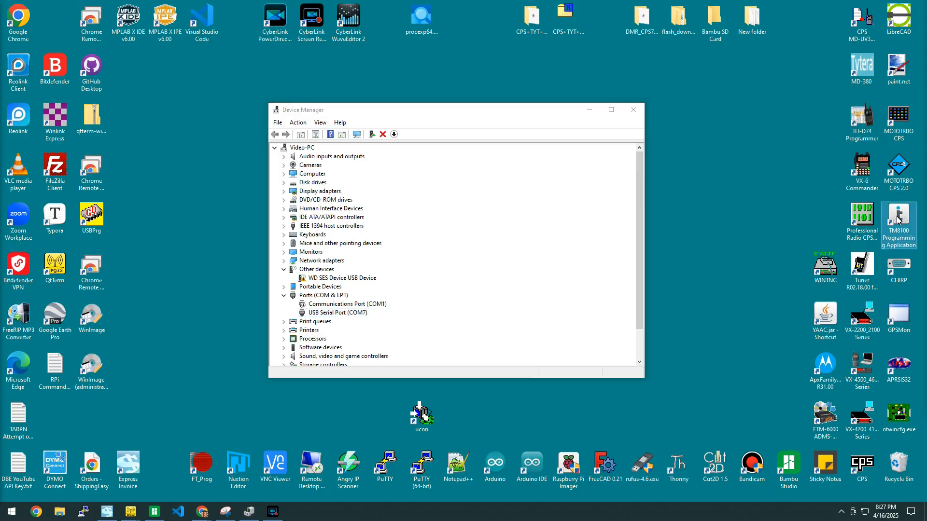
mouse_move(675, 217)
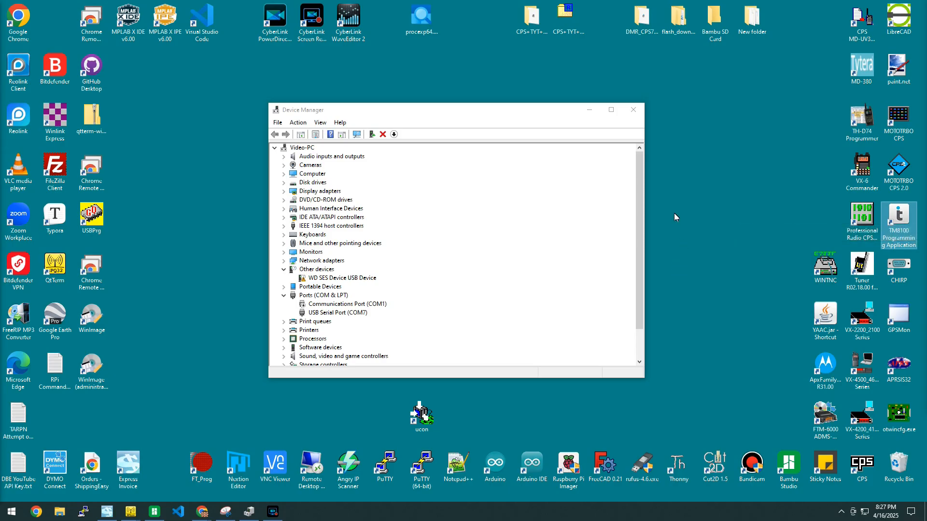
mouse_move(360, 318)
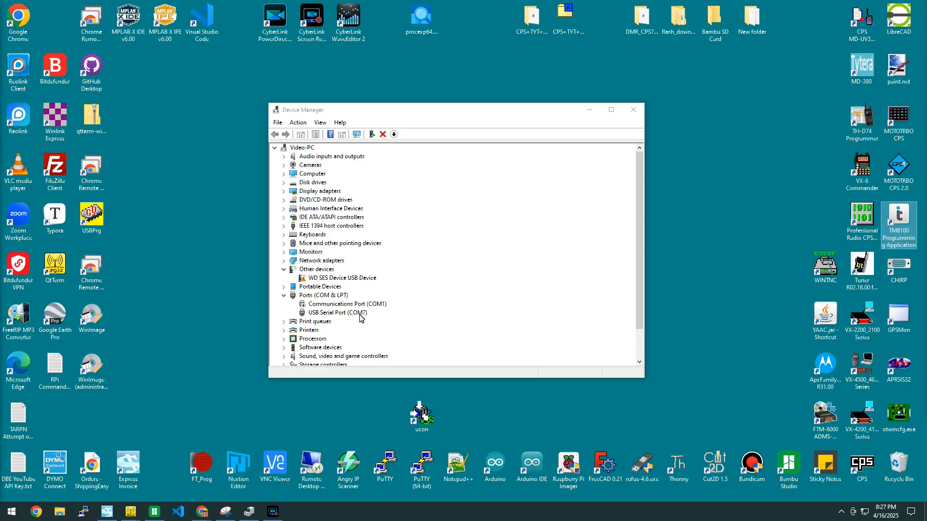
mouse_move(384, 318)
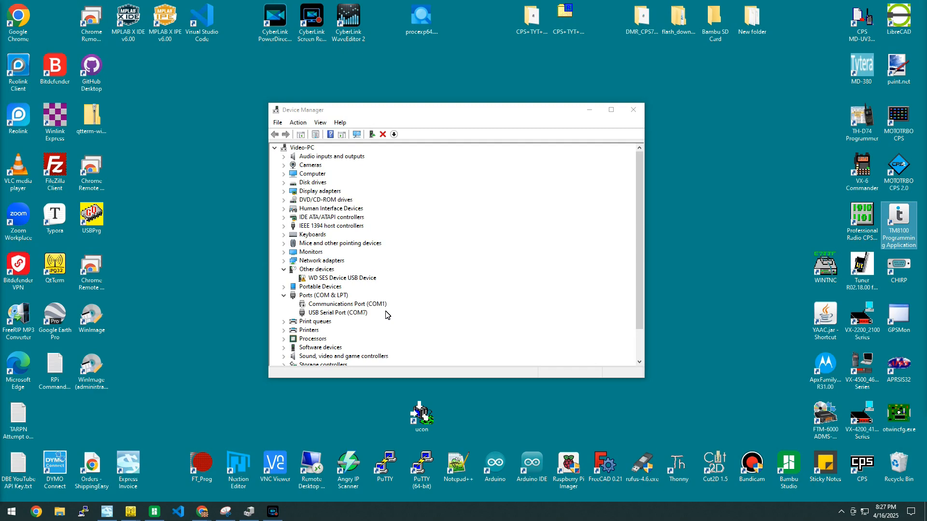
mouse_move(455, 304)
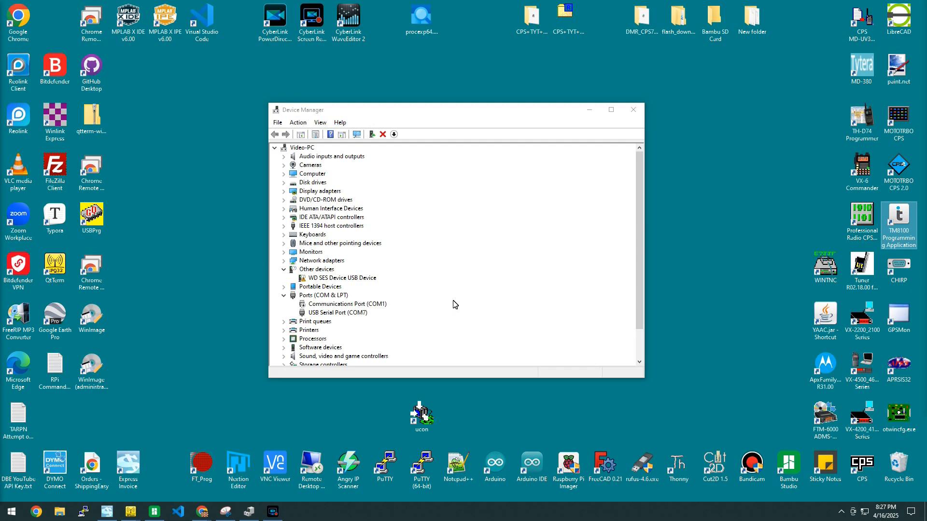